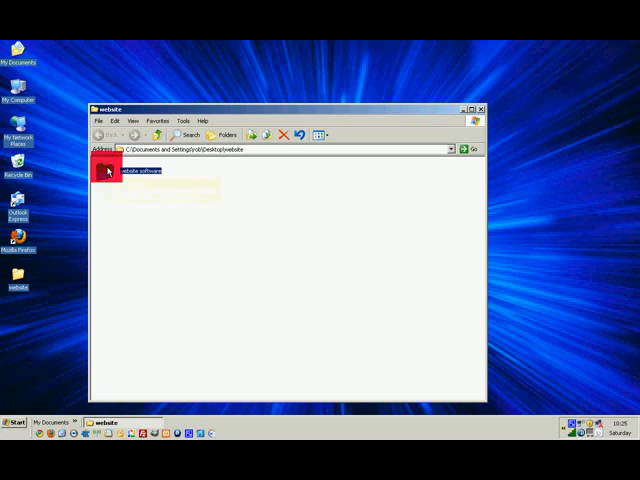
Step: Open the 'website software' folder to reveal the GIMP, FileZilla, XAMPP and Joomla installers
double_click(107, 169)
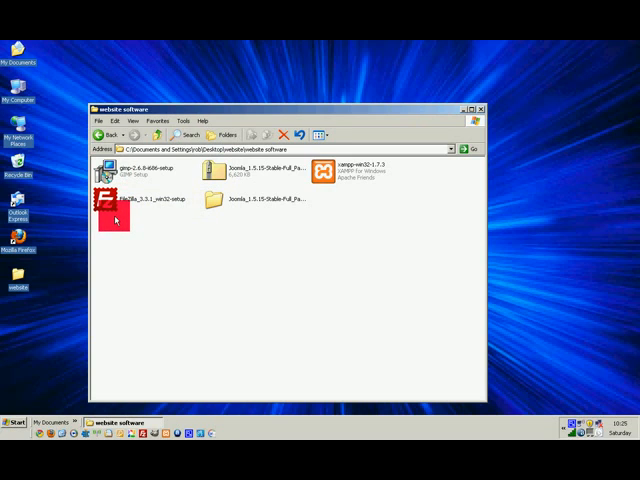
mouse_move(110, 200)
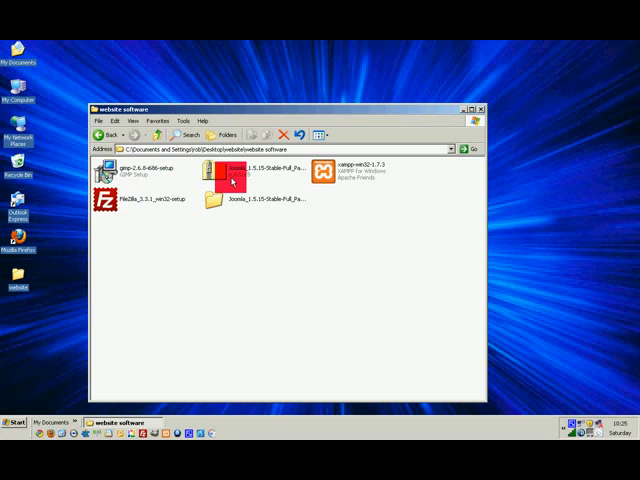
mouse_move(228, 172)
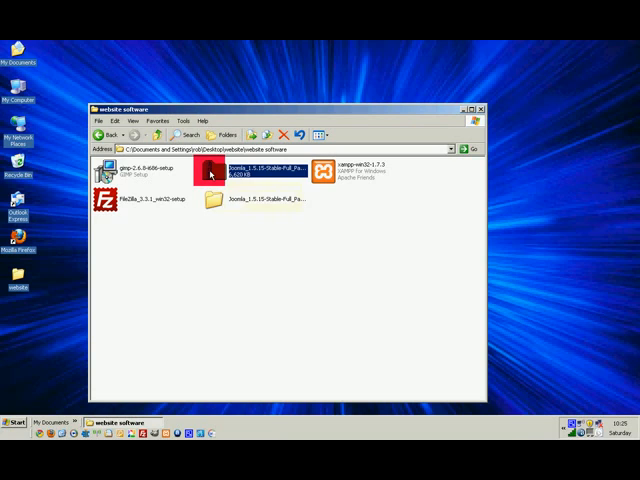
right_click(210, 174)
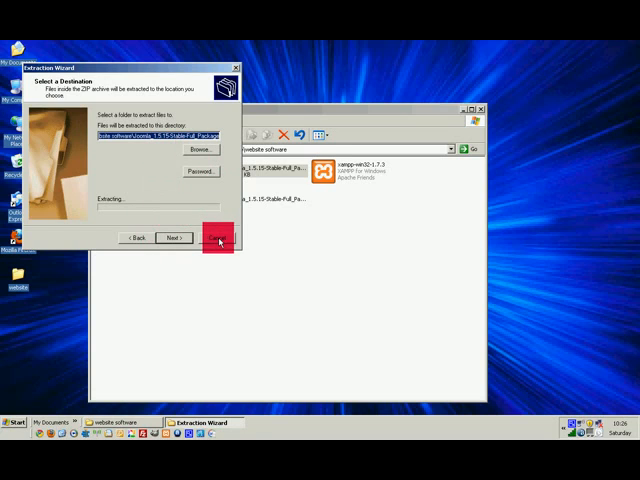
left_click(173, 237)
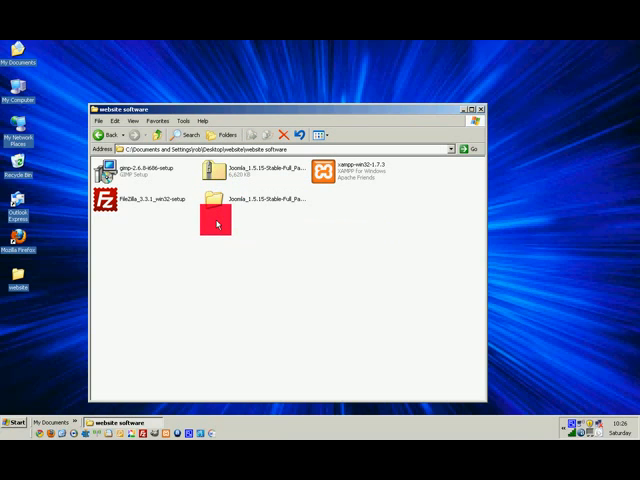
left_click(213, 197)
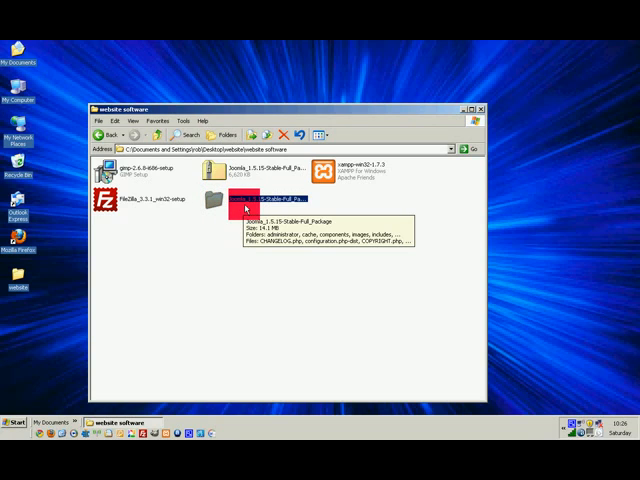
mouse_move(245, 210)
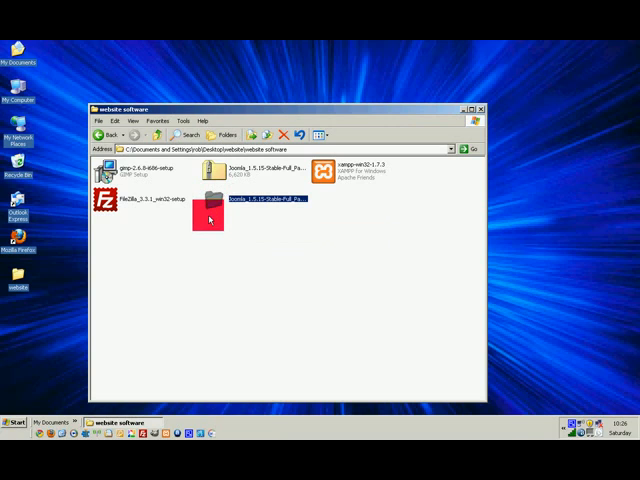
mouse_move(210, 205)
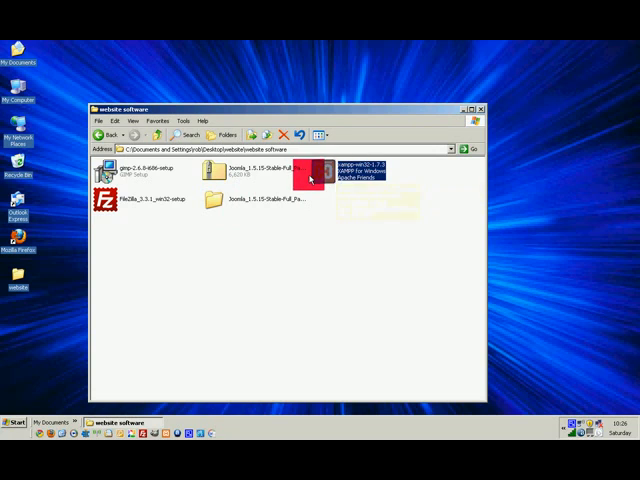
mouse_move(325, 178)
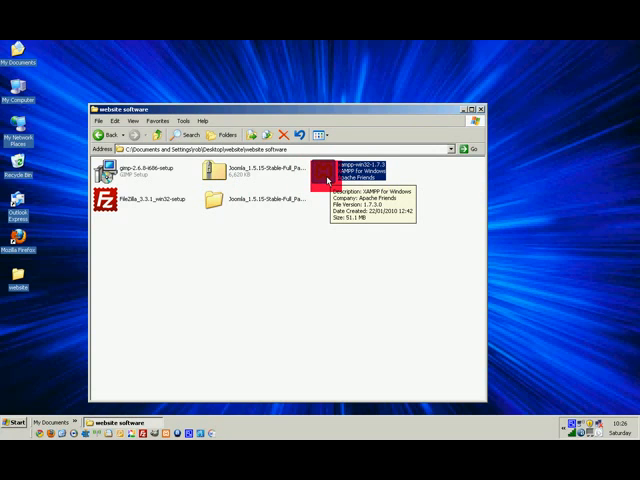
mouse_move(248, 212)
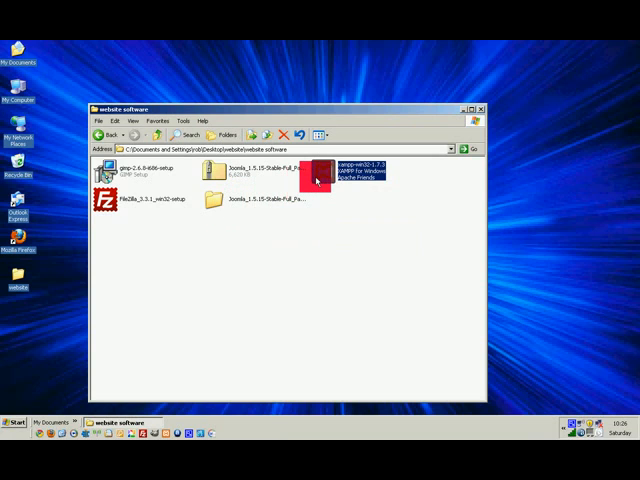
mouse_move(322, 178)
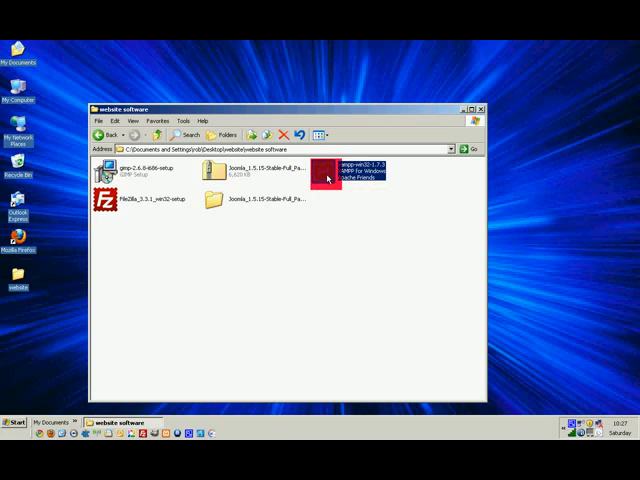
left_click(105, 198)
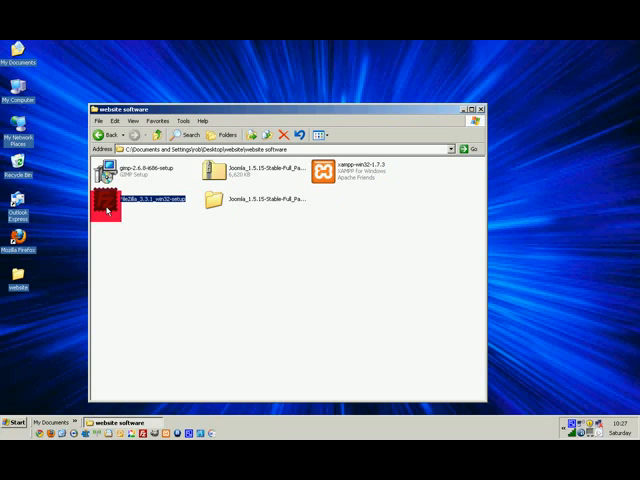
mouse_move(110, 204)
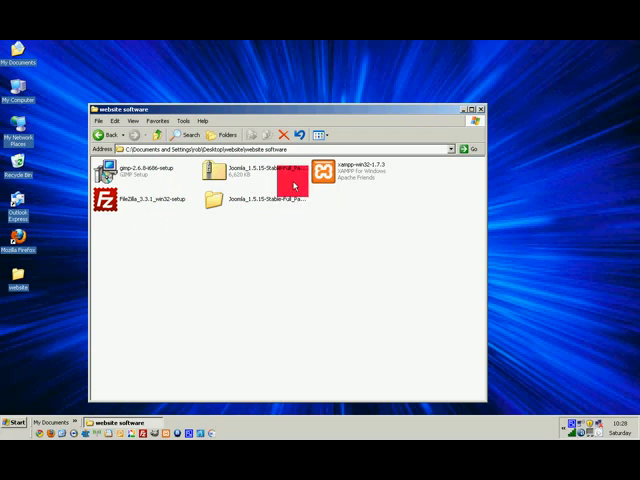
mouse_move(325, 172)
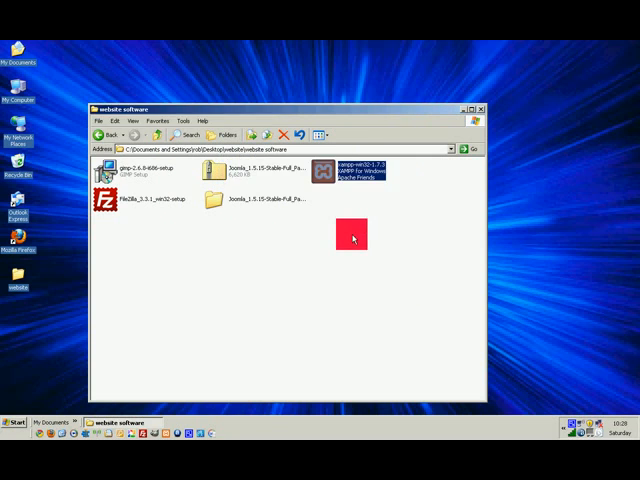
Step: Run xampp-win32-1.7.3 and extract its files with Install
double_click(350, 172)
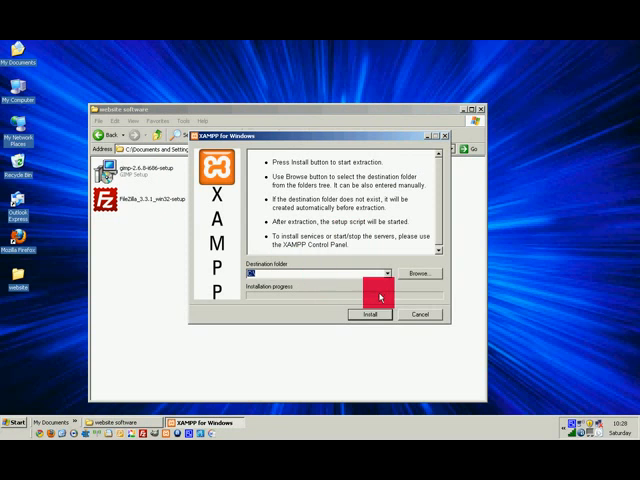
mouse_move(248, 272)
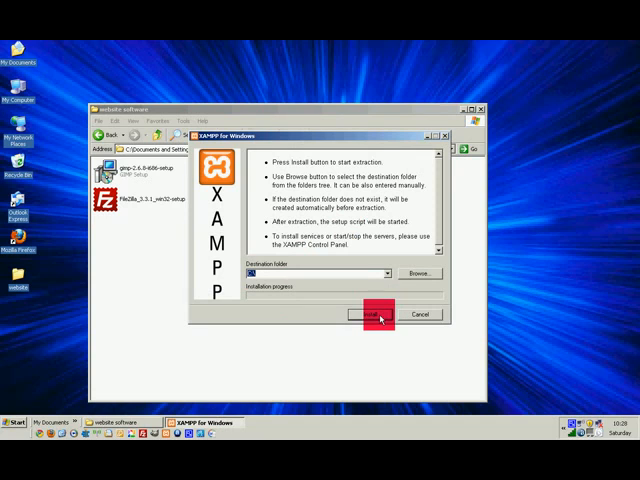
left_click(367, 314)
type("y")
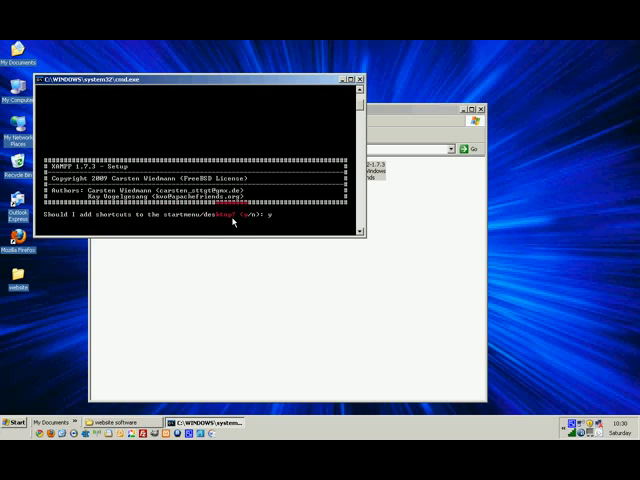
Step: Add shortcuts, answer n to portable install, accept relocation and timezone, then exit with x
key("Return")
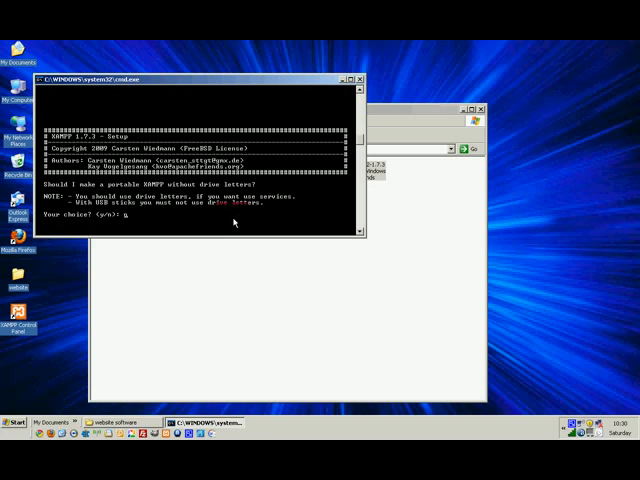
type("n")
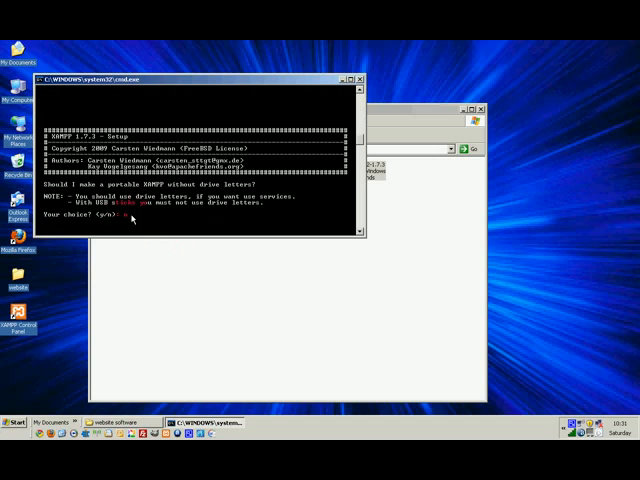
type("n")
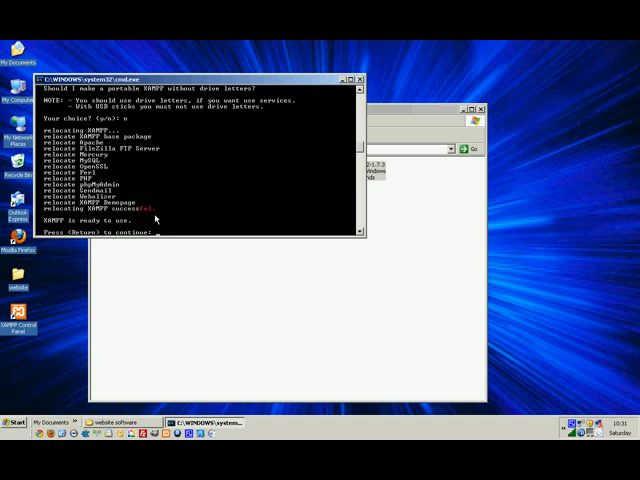
key("Return")
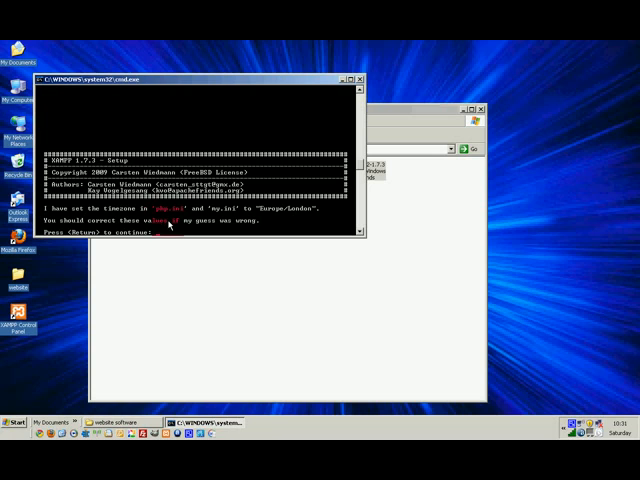
key("Return")
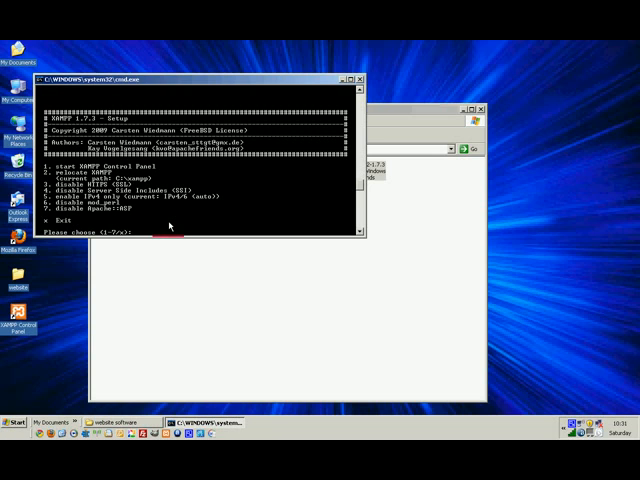
type("x")
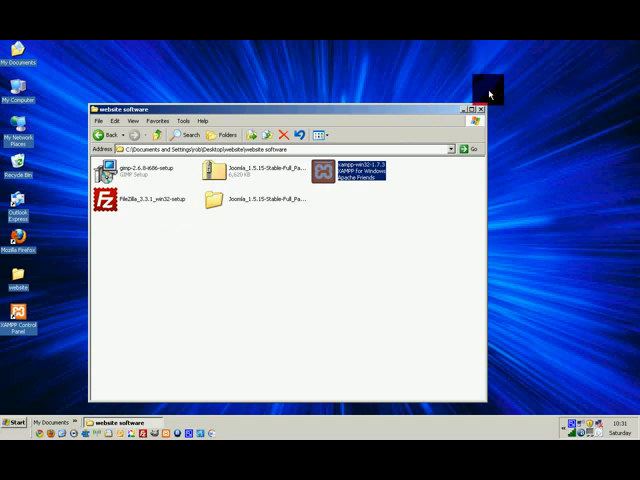
Step: Close the folder, launch XAMPP Control Panel, and start Apache and MySQL
left_click(481, 110)
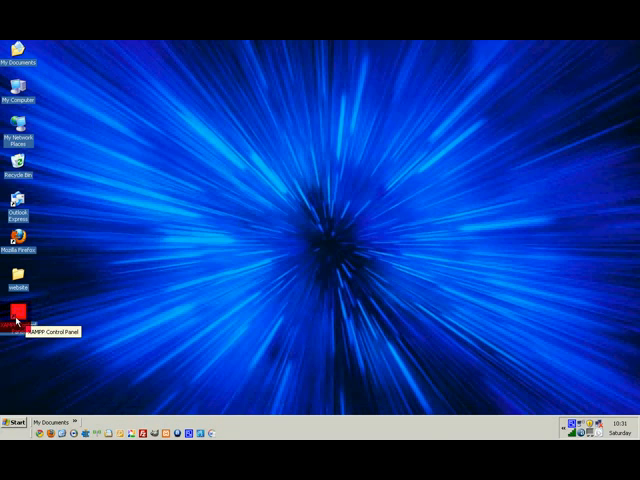
double_click(18, 305)
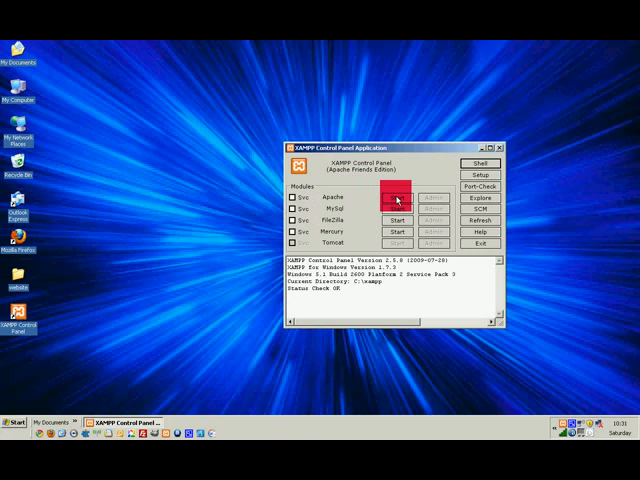
left_click(396, 207)
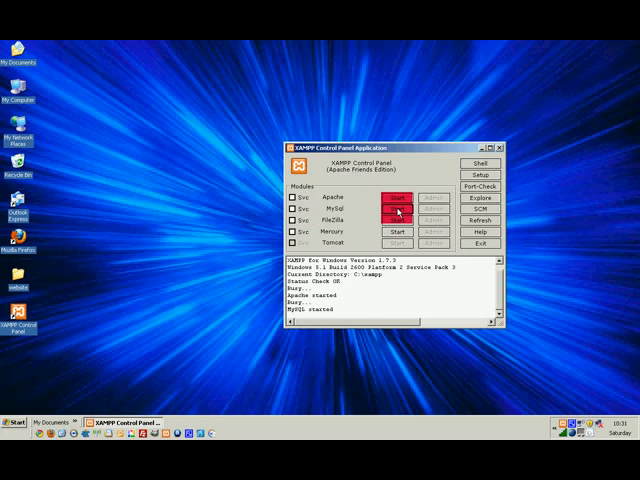
left_click(397, 197)
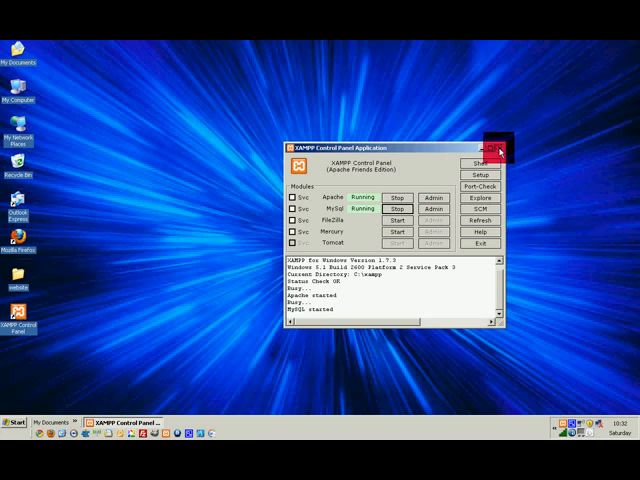
Step: Close the XAMPP Control Panel window, leaving Apache and MySQL running
left_click(500, 148)
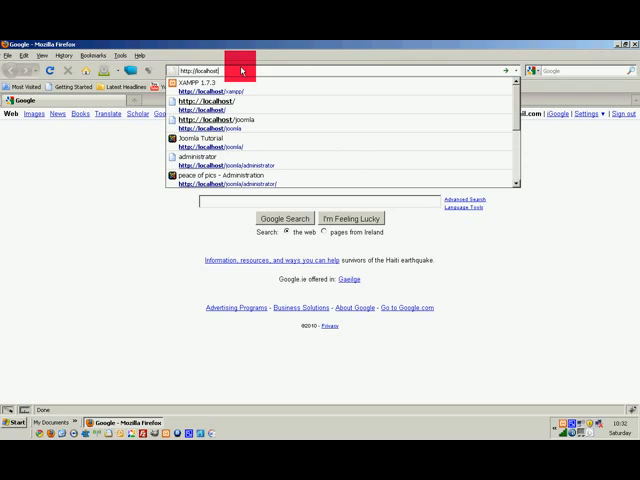
left_click(205, 84)
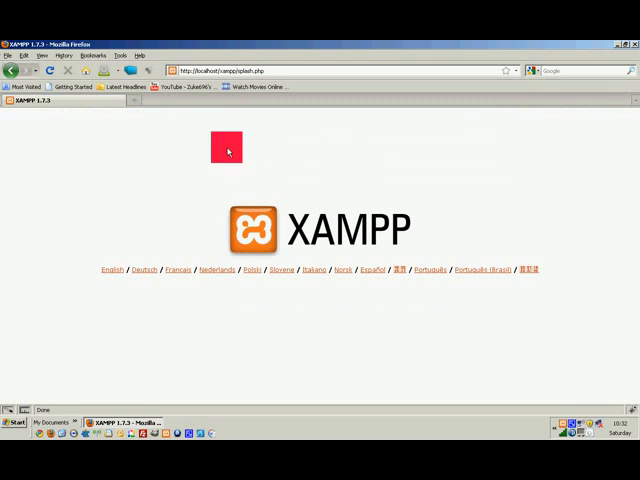
left_click_drag(227, 148, 267, 218)
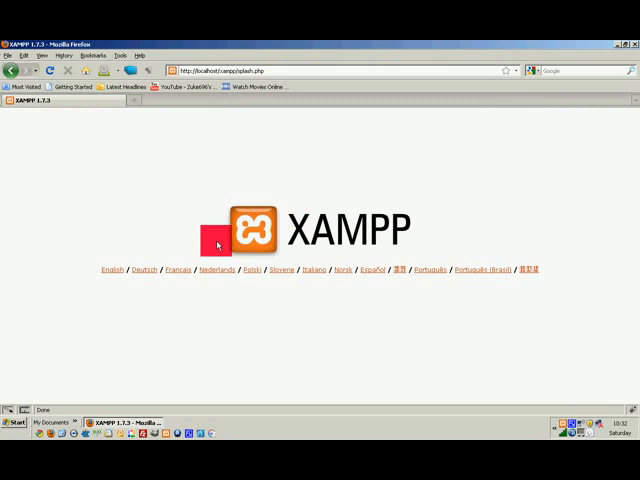
left_click(108, 269)
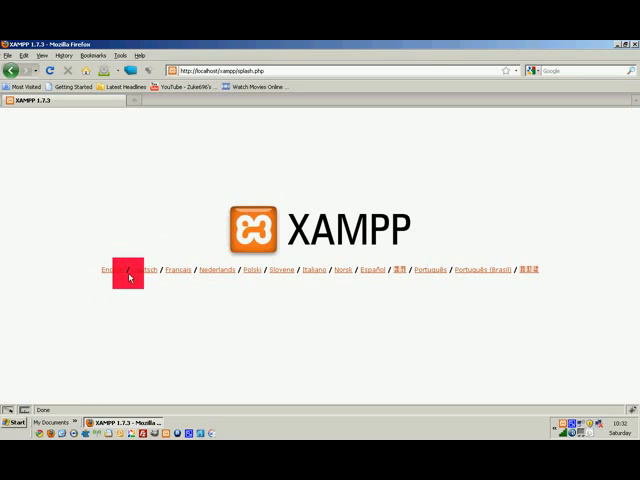
mouse_move(108, 270)
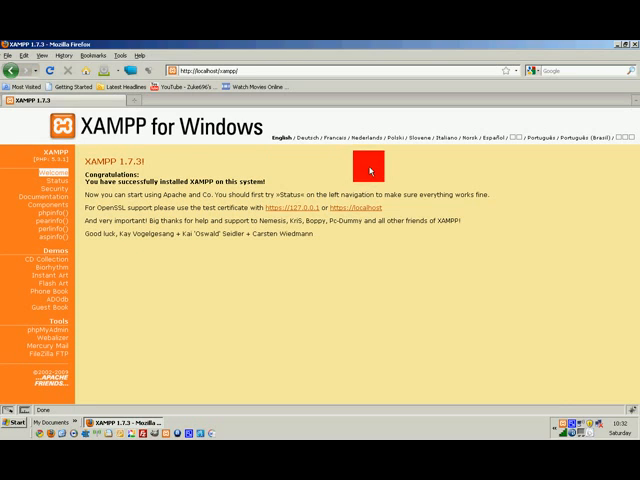
mouse_move(615, 75)
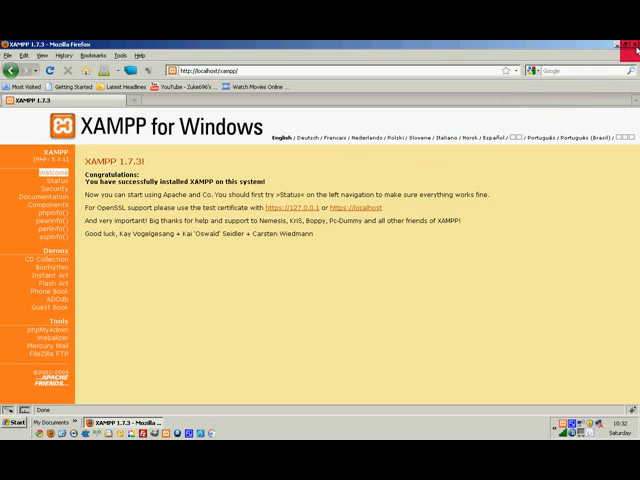
Step: Close Firefox after the English XAMPP welcome page, returning to the desktop
left_click(629, 43)
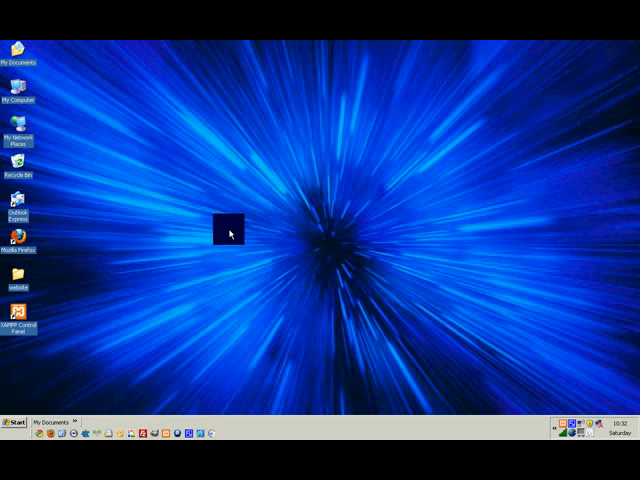
left_click_drag(228, 231, 102, 367)
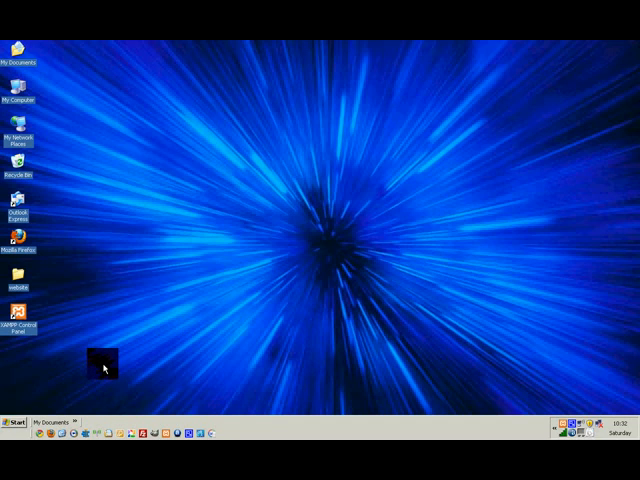